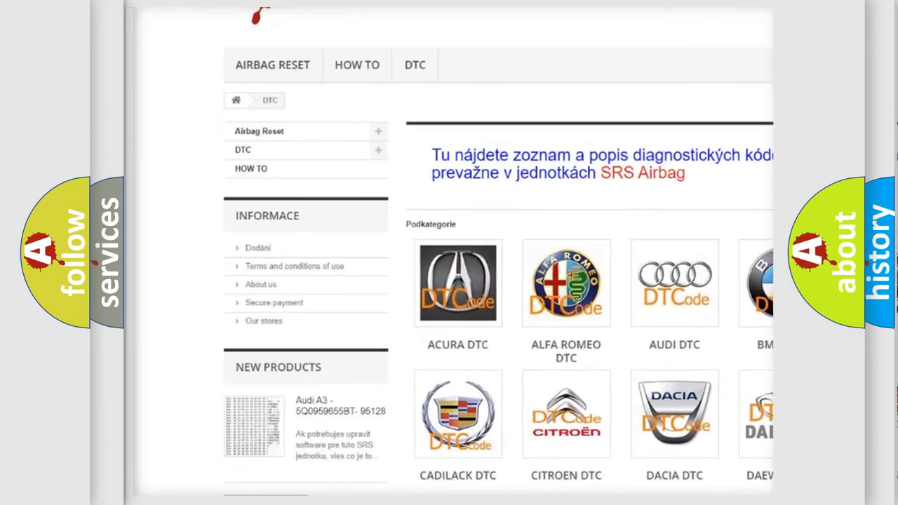
scroll(down, 3)
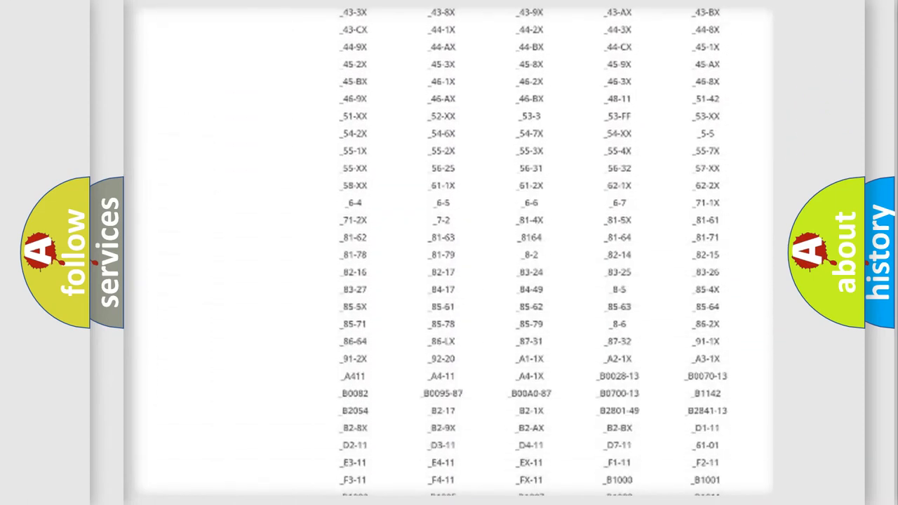
scroll(down, 3)
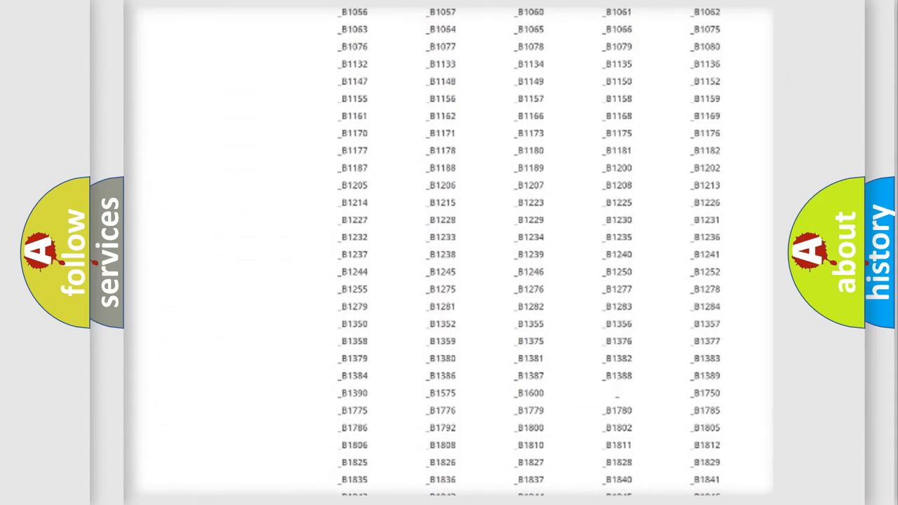